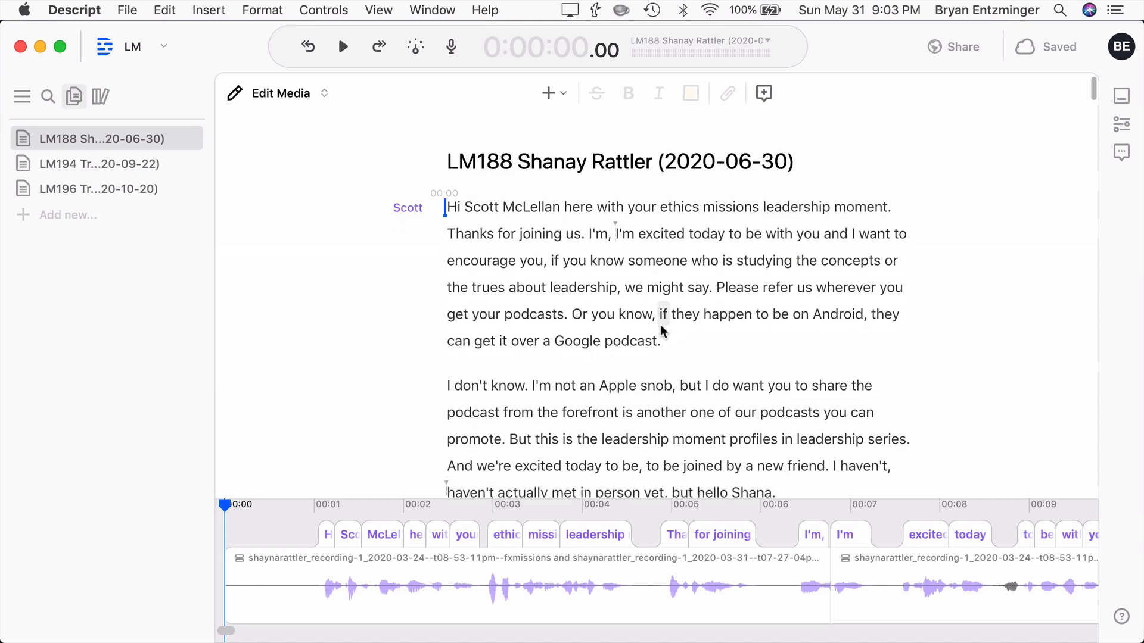
scroll(down, 3)
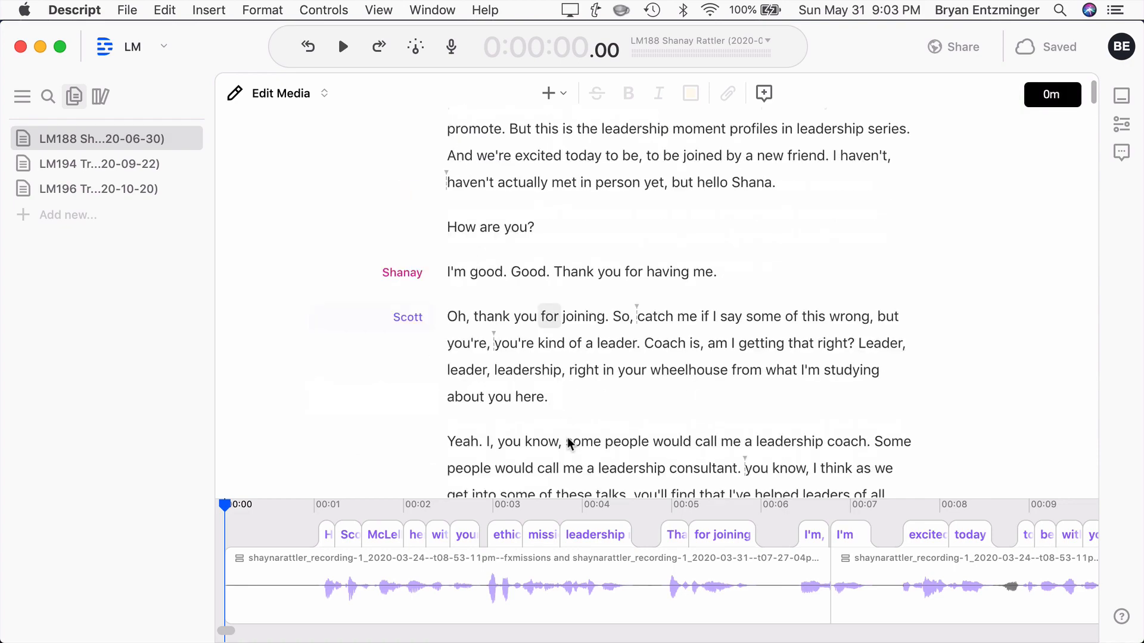
scroll(down, 3)
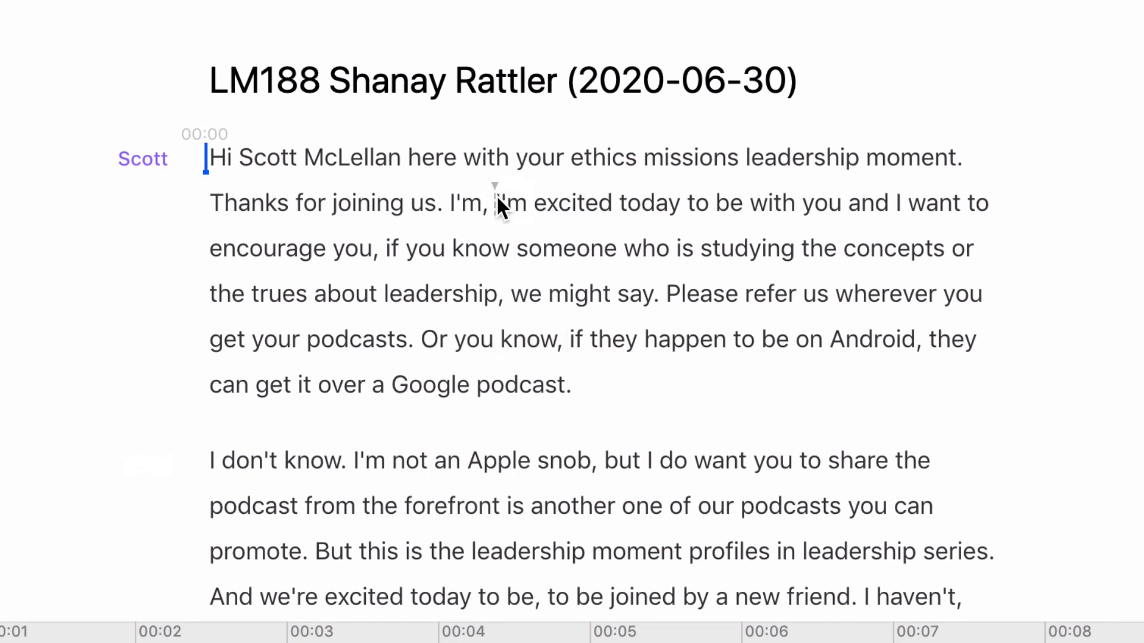
scroll(down, 3)
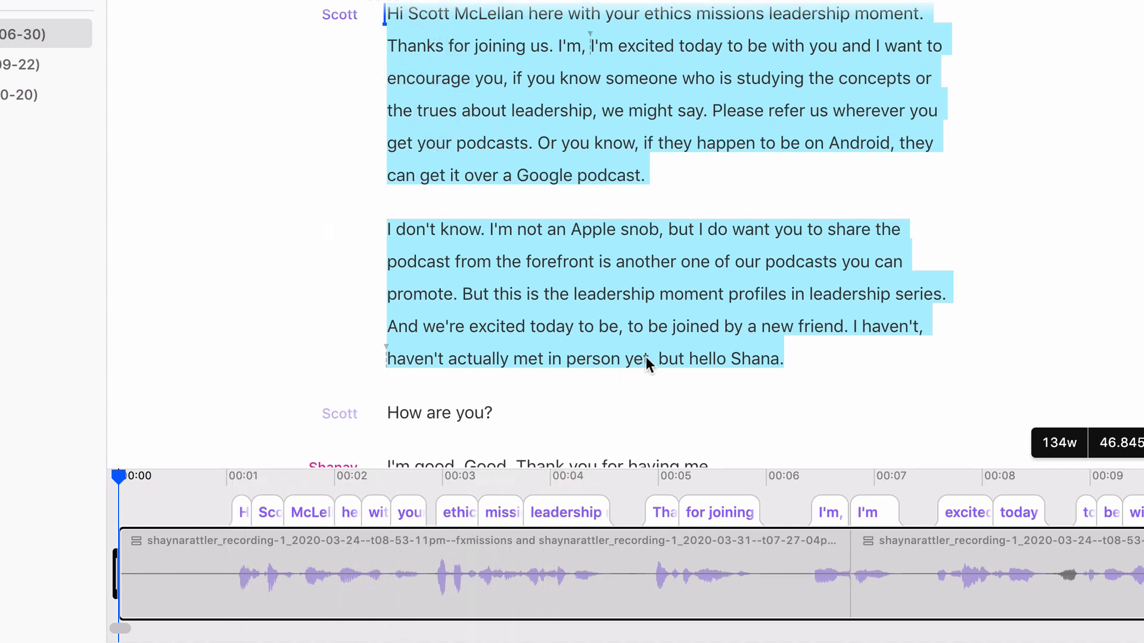
click(670, 358)
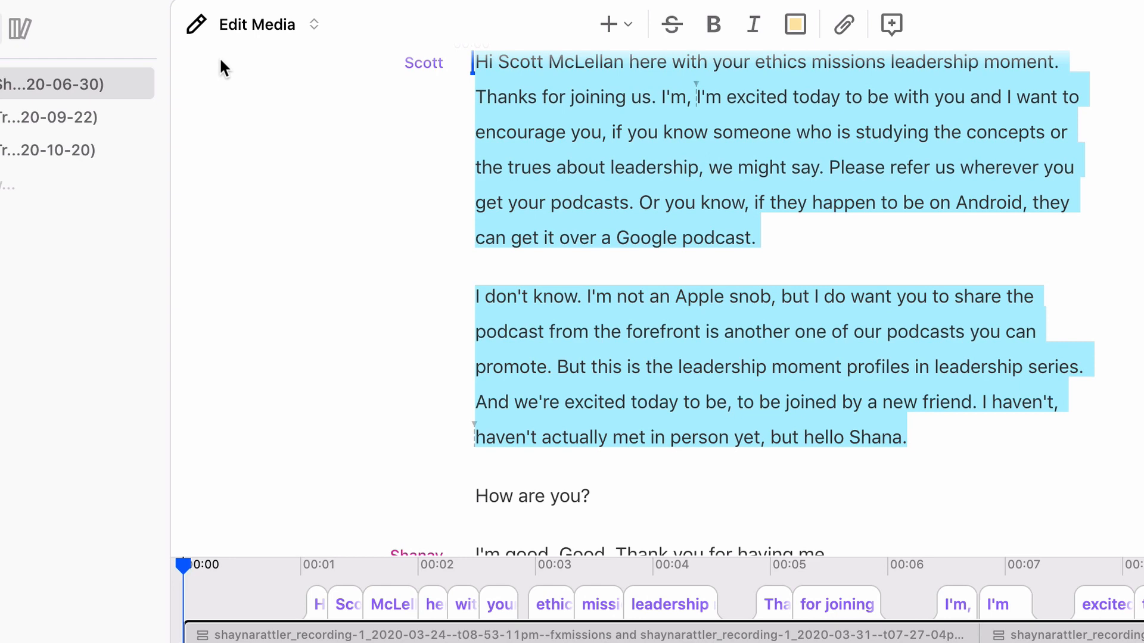
click(203, 17)
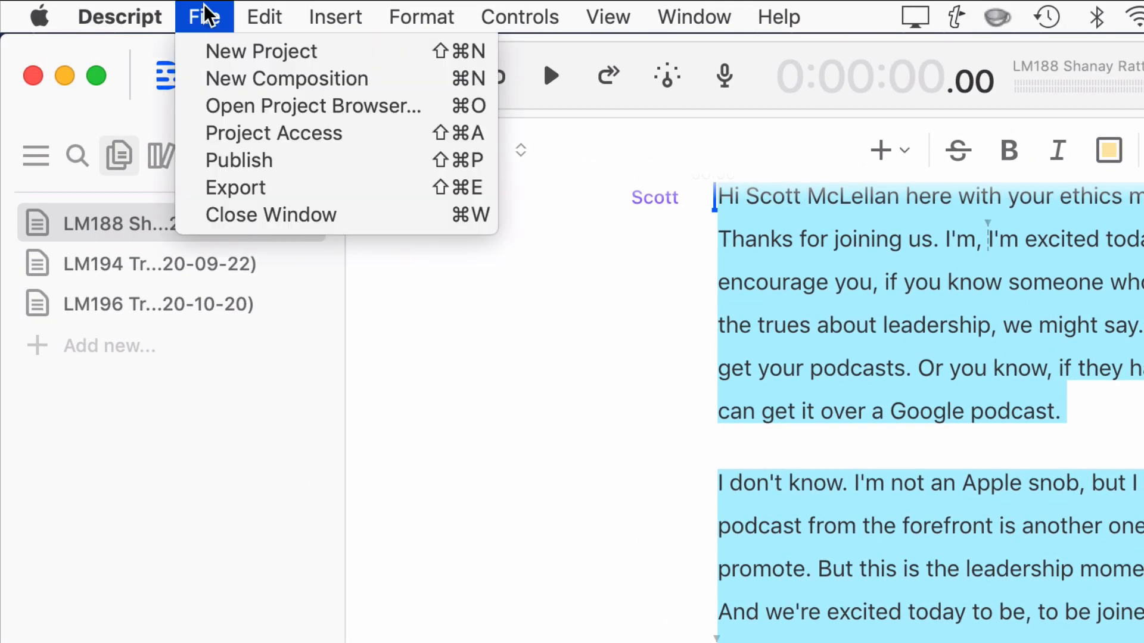
mouse_move(256, 187)
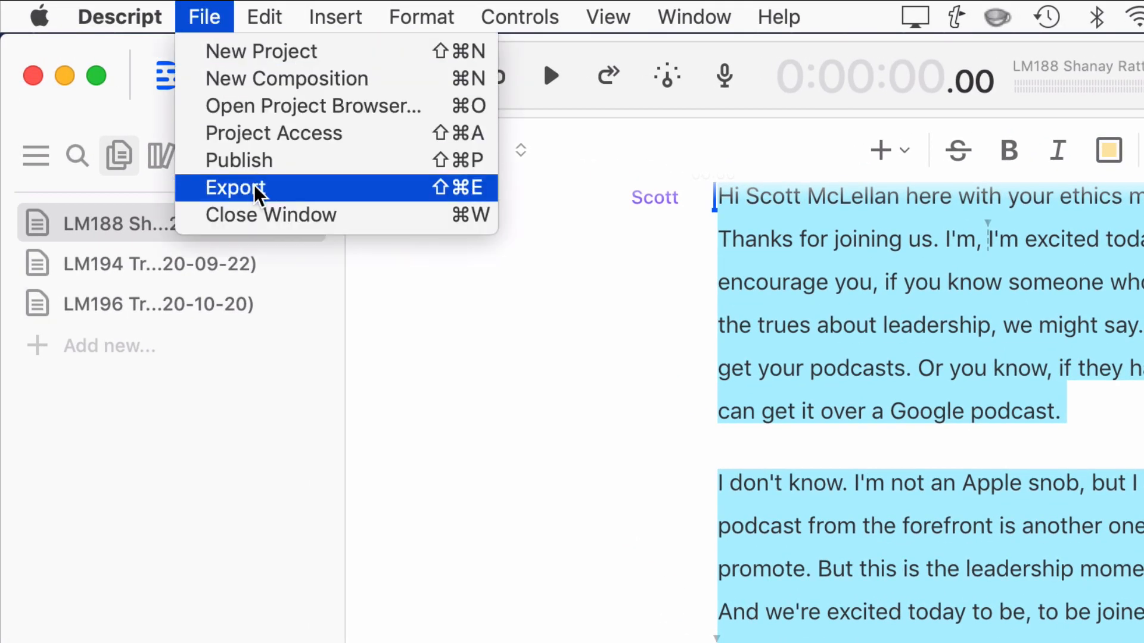
- Choose Export and pick Adobe Audition under Export timeline
click(235, 188)
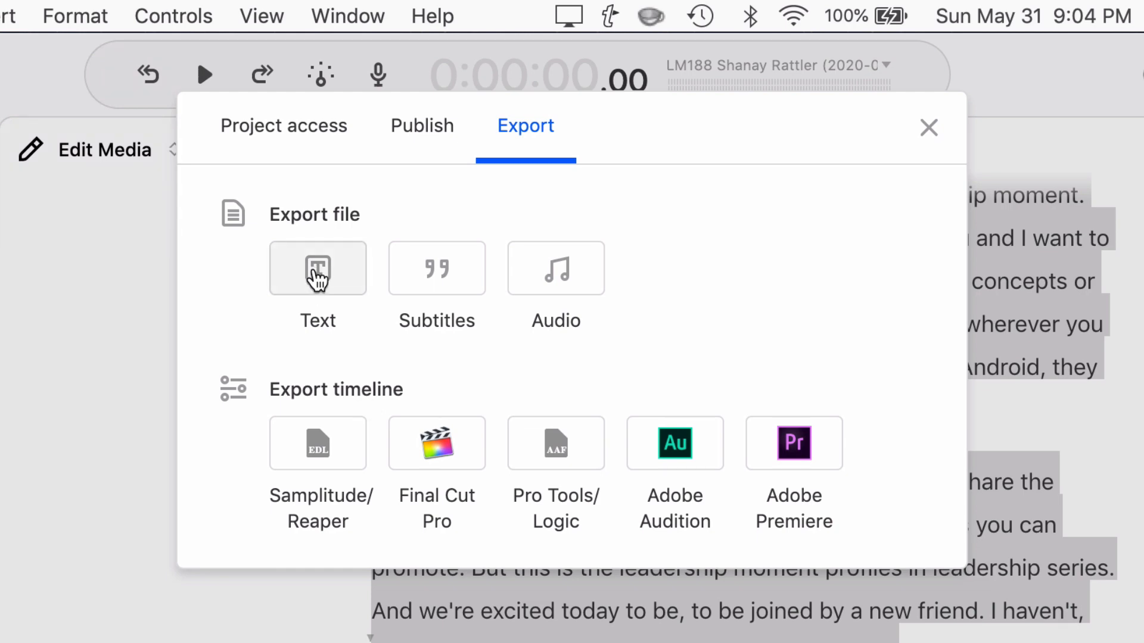
mouse_move(607, 279)
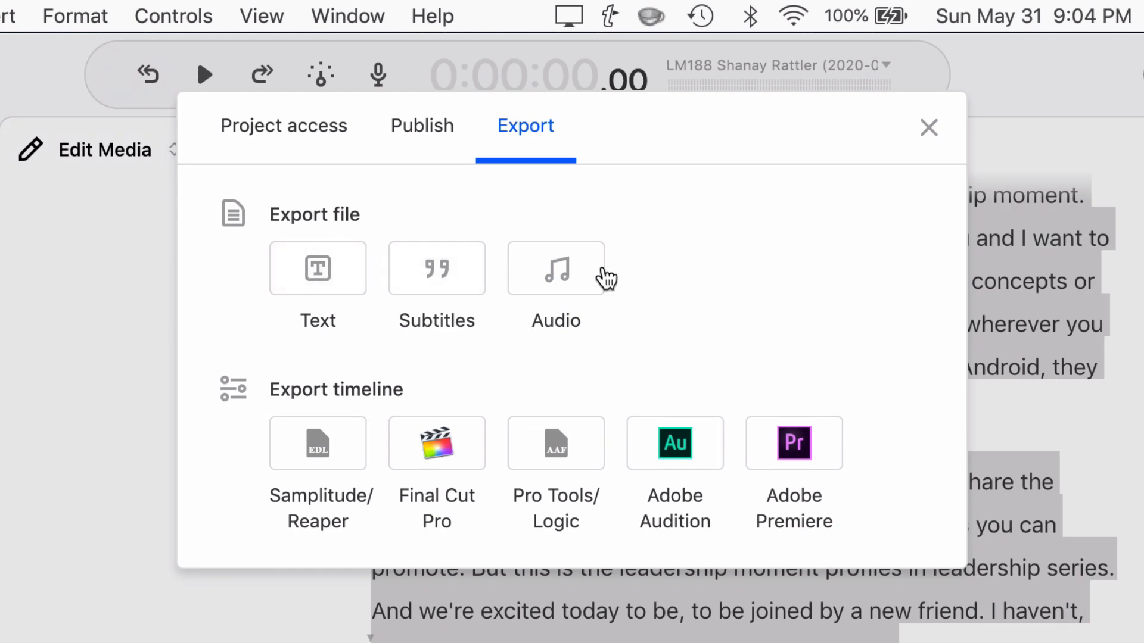
mouse_move(624, 285)
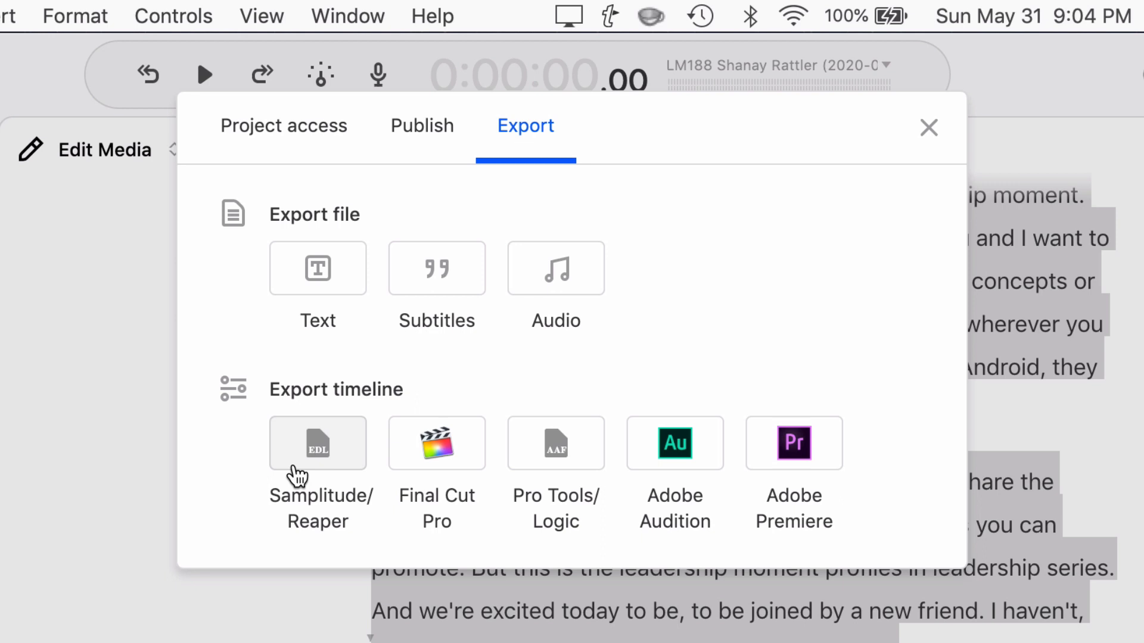
mouse_move(555, 459)
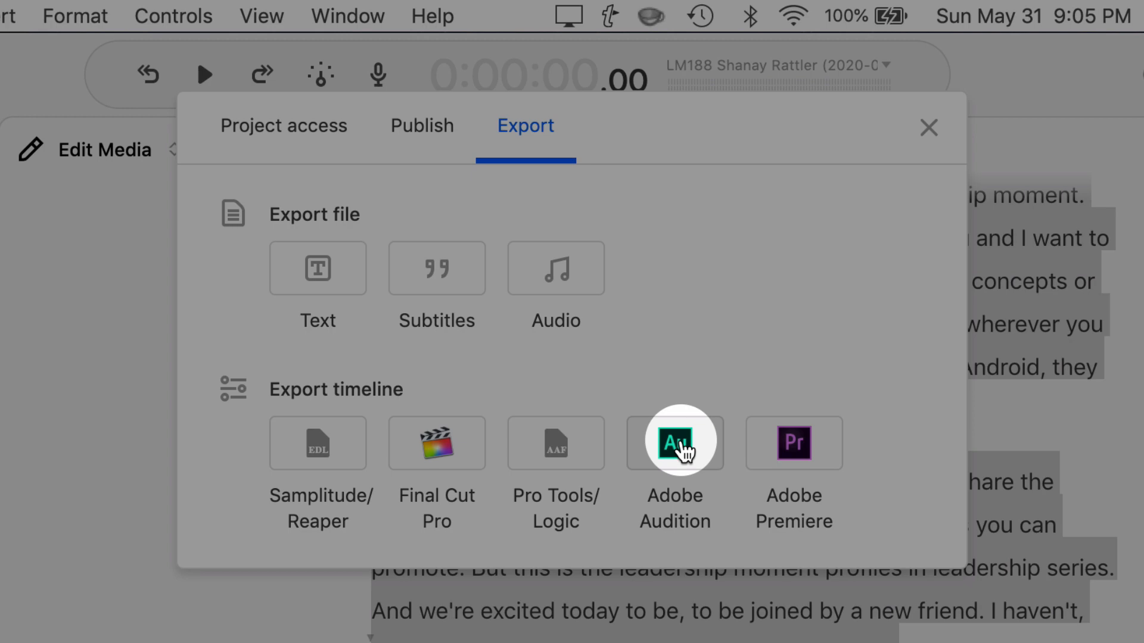
click(673, 442)
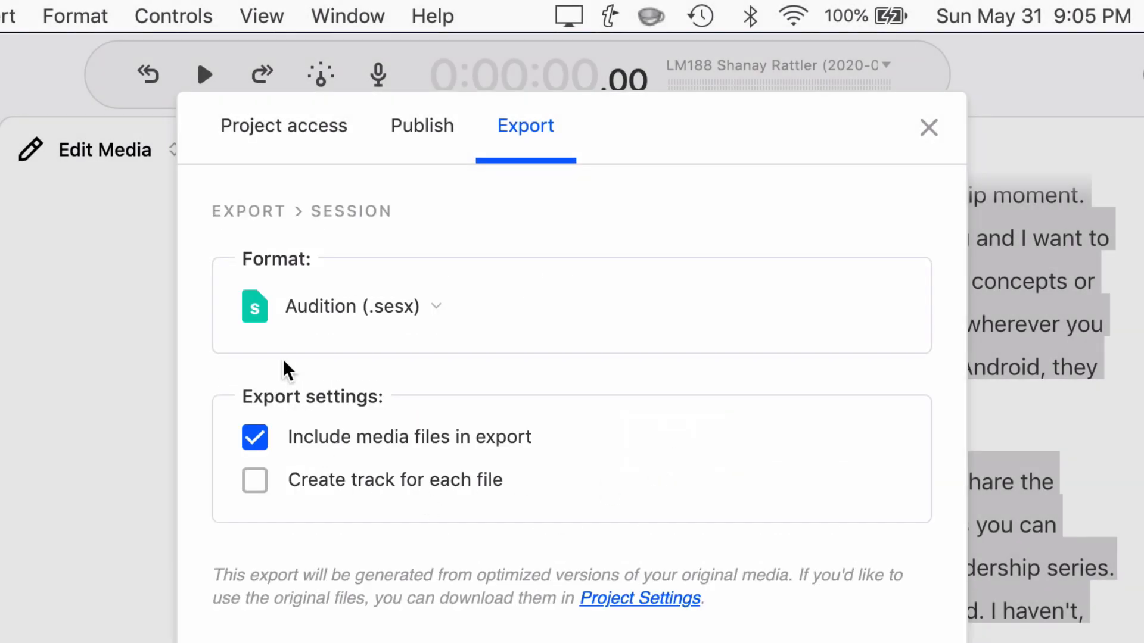
- Export the Audition session with media files included, then switch to Hindenburg Journalist Pro
click(358, 306)
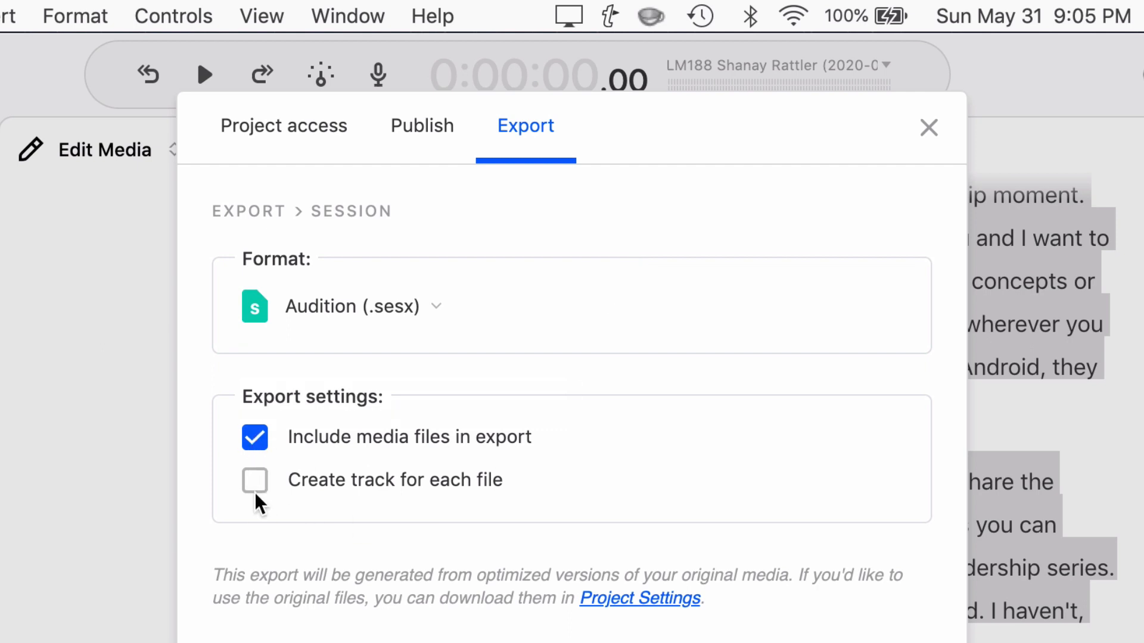
mouse_move(257, 489)
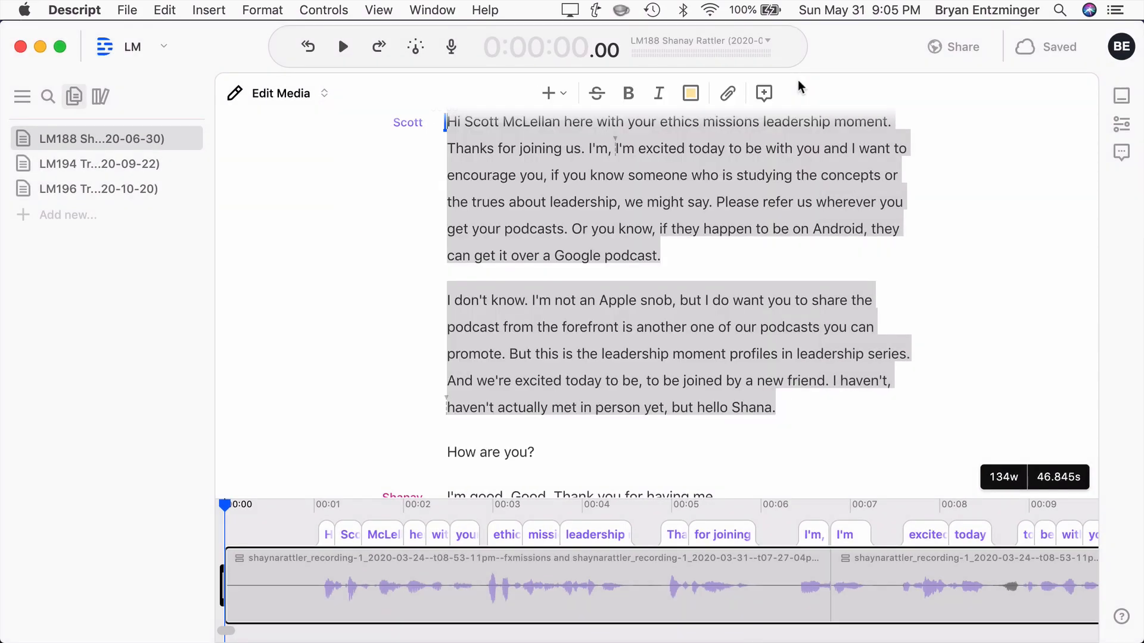
key(Cmd+Tab)
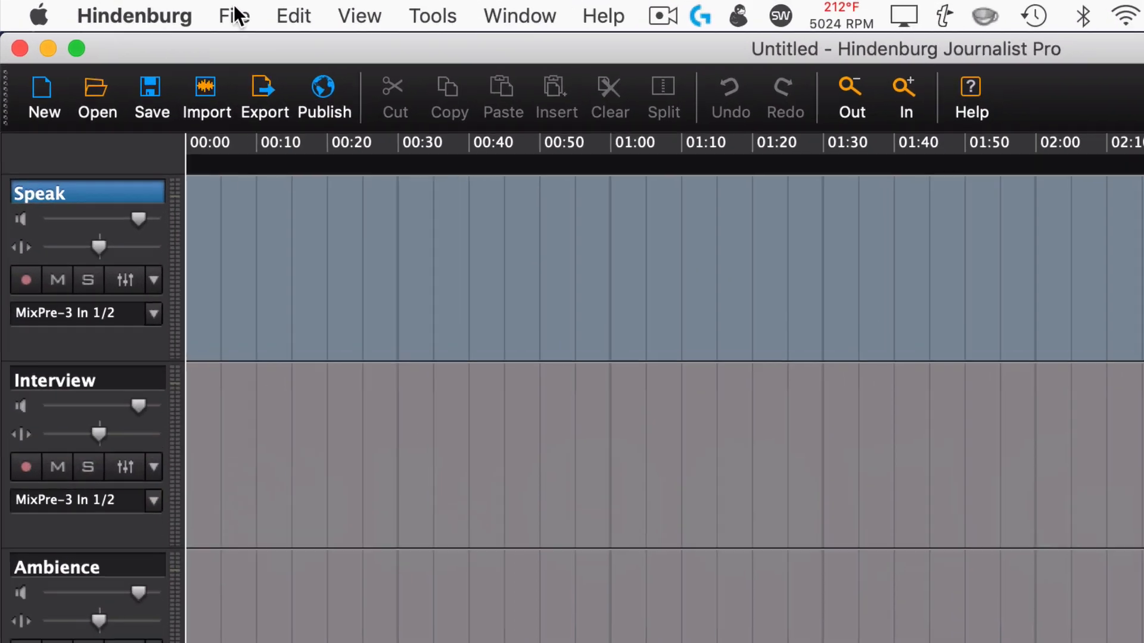
- Open Hindenburg's Open Session dialog and expand its Format list
click(234, 16)
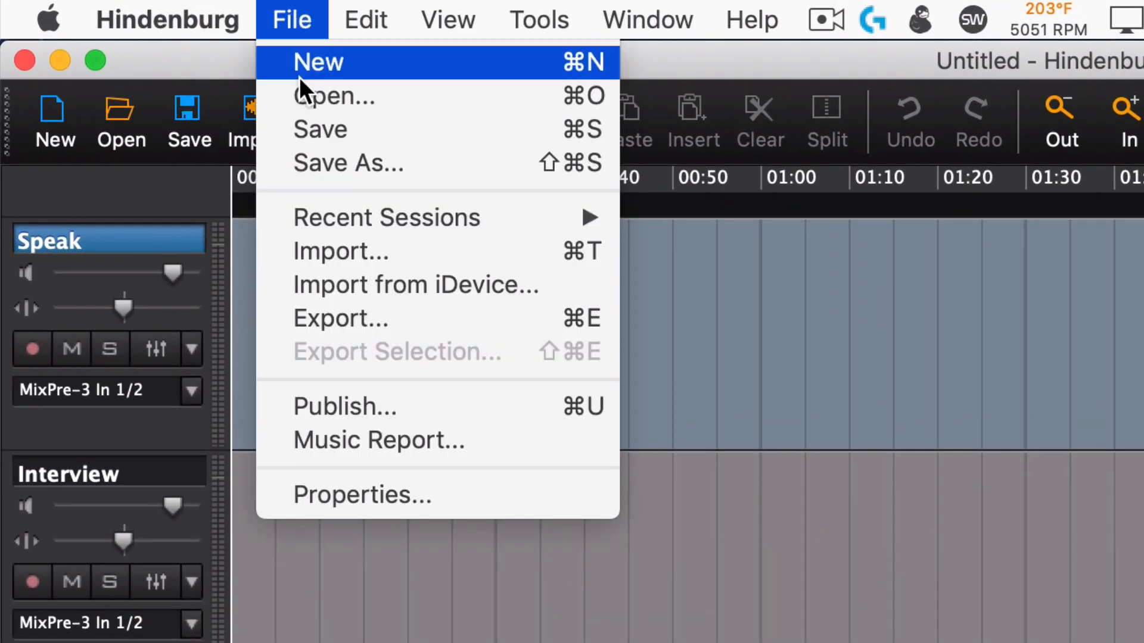
click(334, 95)
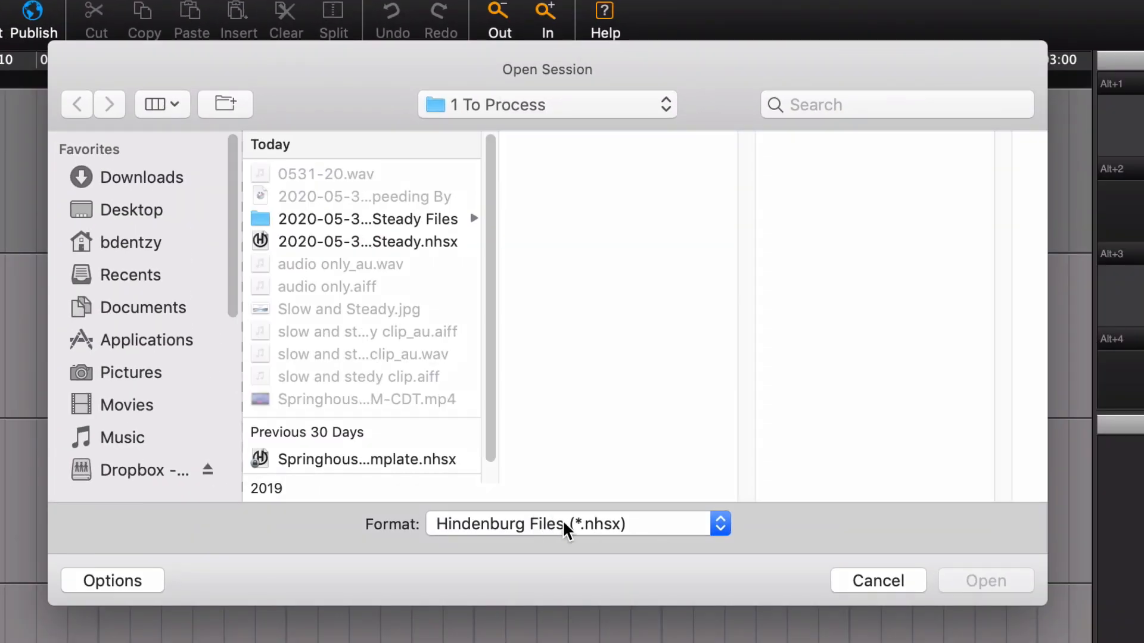
click(576, 523)
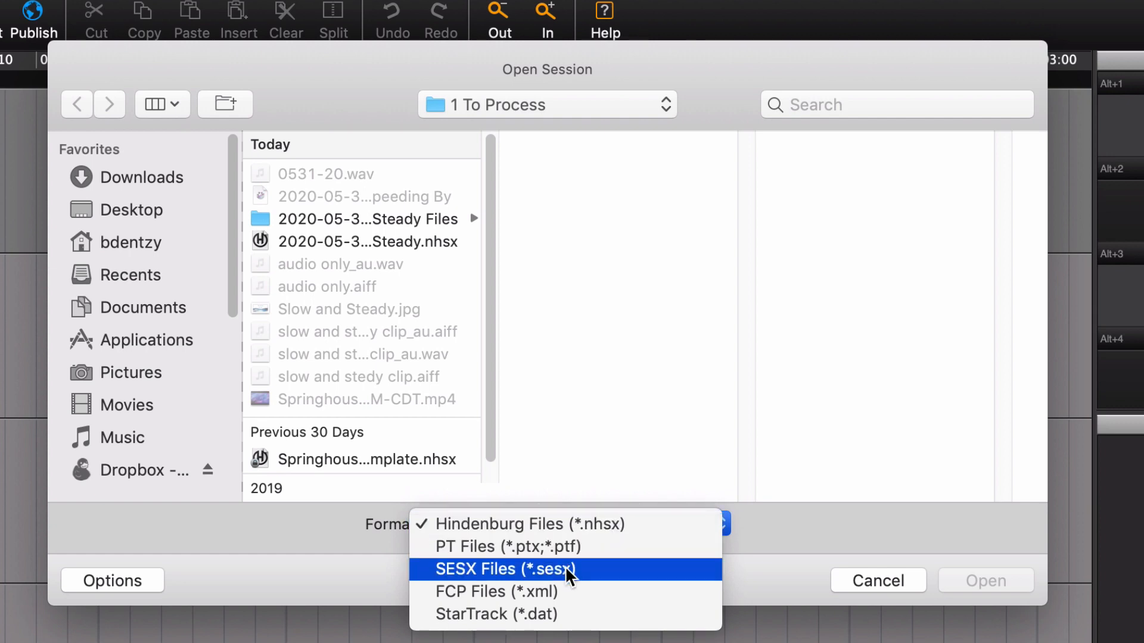
- Filter to SESX Files and open the AWA 035 Descript session from LaCie SSD
click(504, 569)
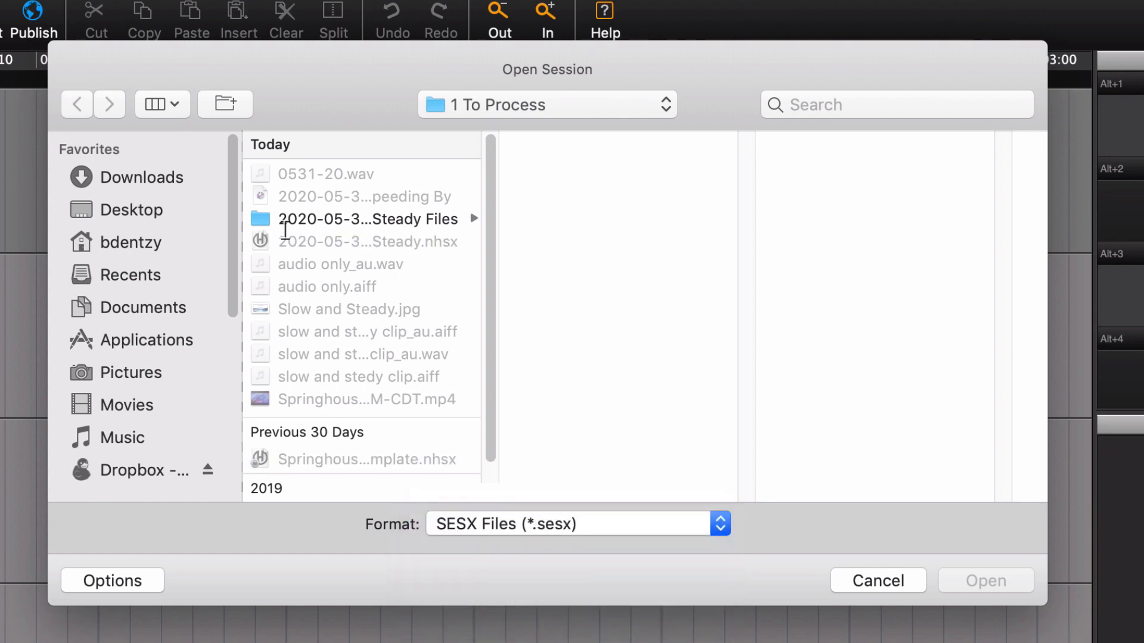
scroll(down, 3)
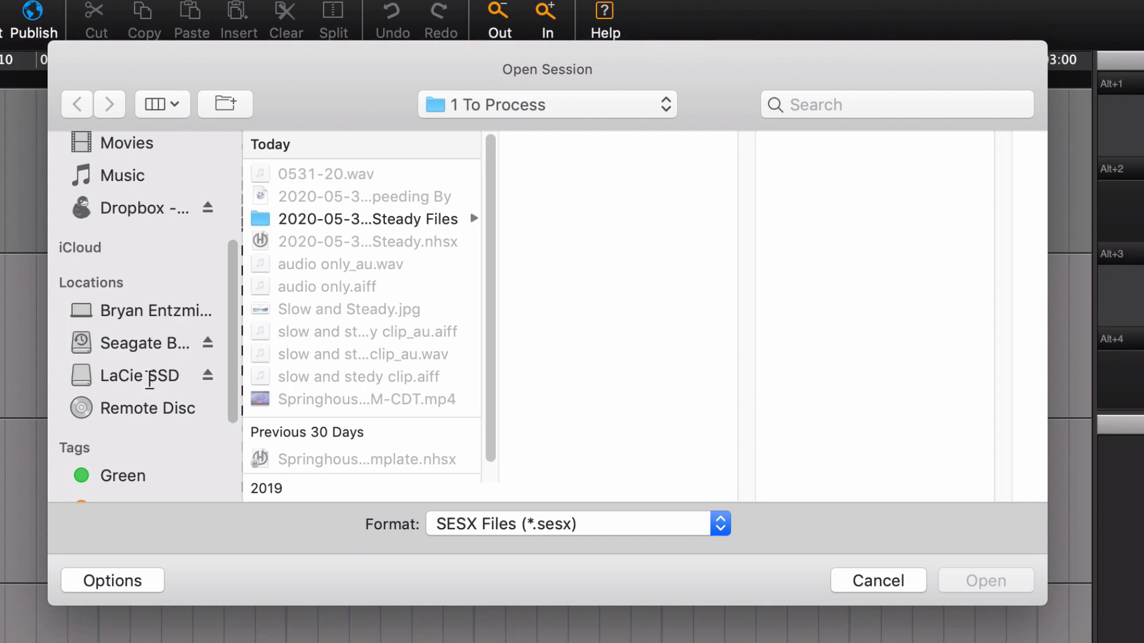
click(134, 374)
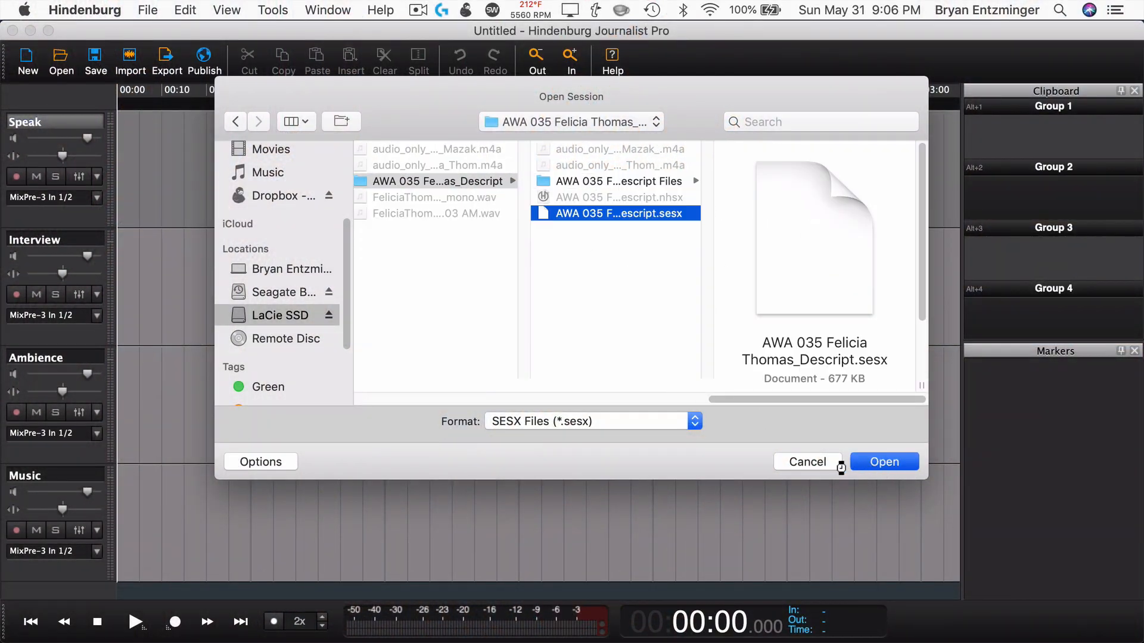
click(881, 462)
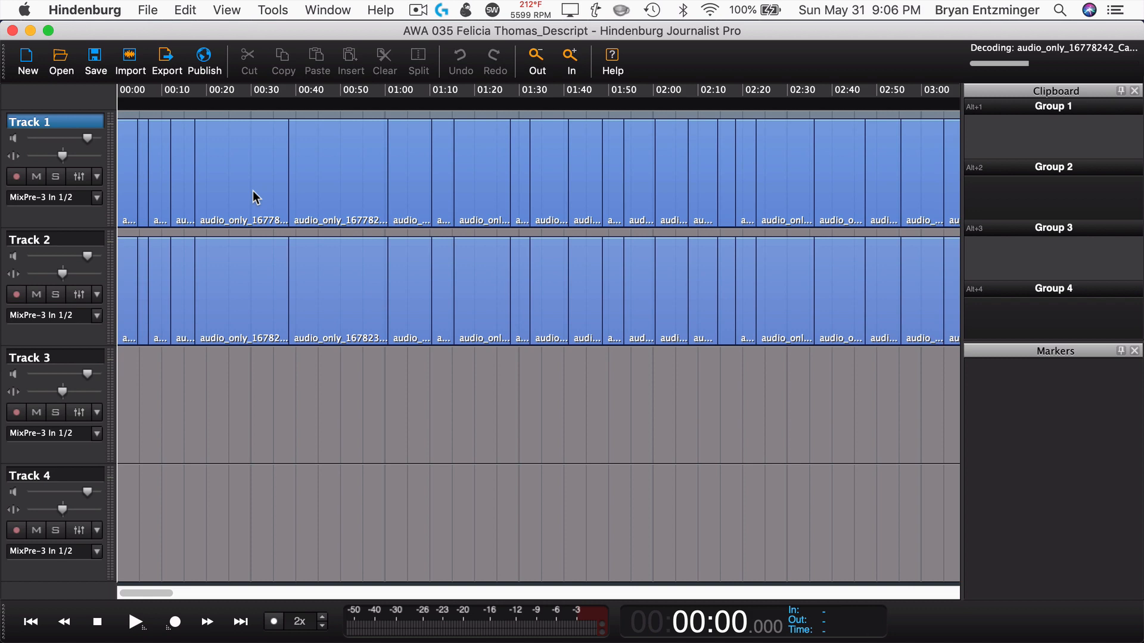